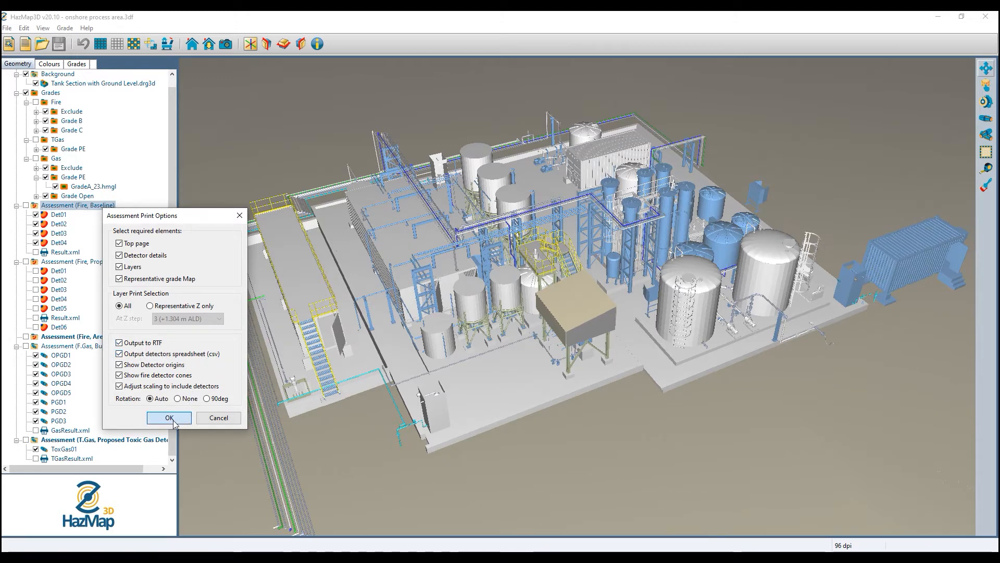
# Step: Print the baseline assessment with Microsoft Print to PDF, then open Result.xml's containing folder
pyautogui.click(169, 417)
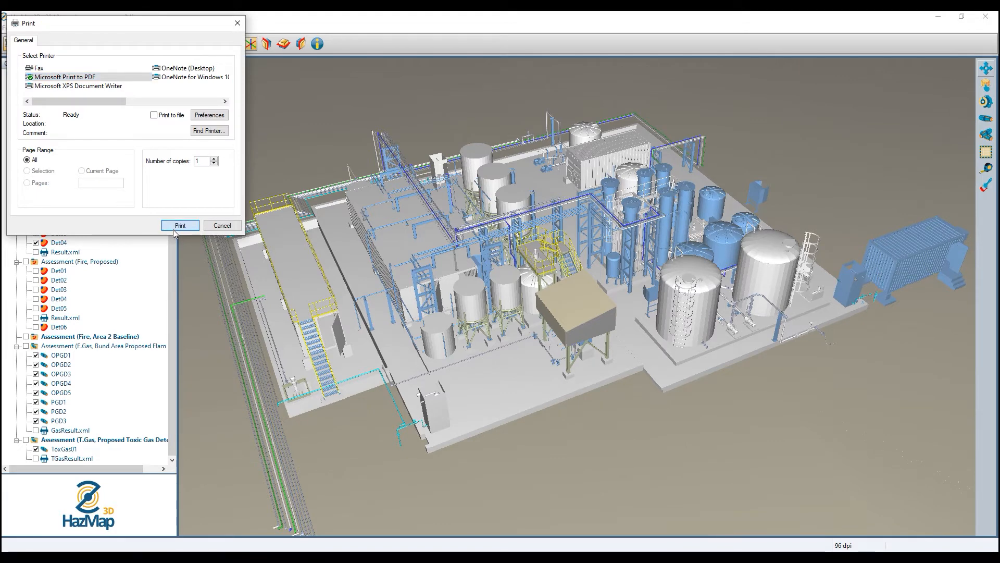
pyautogui.click(179, 225)
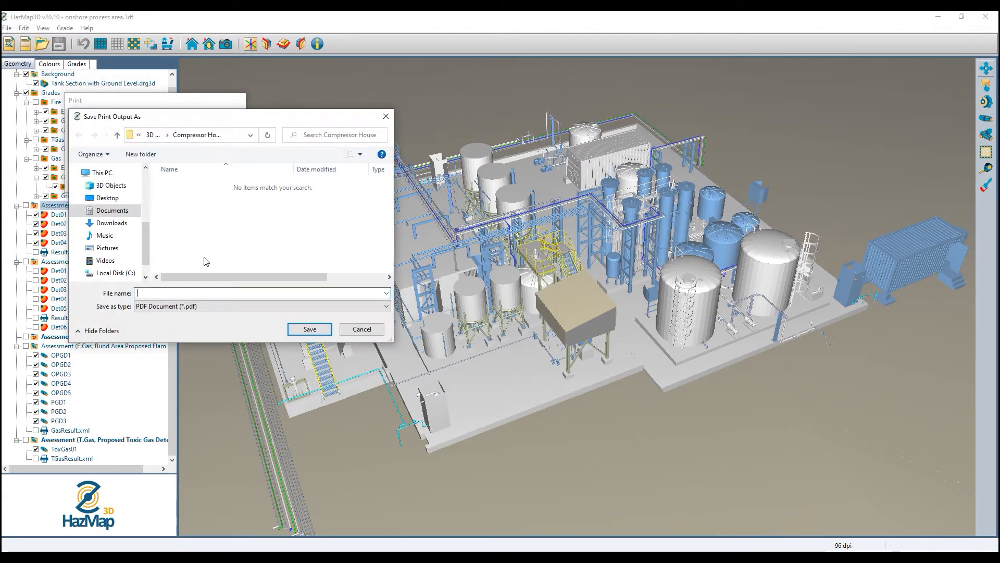
pyautogui.write('b')
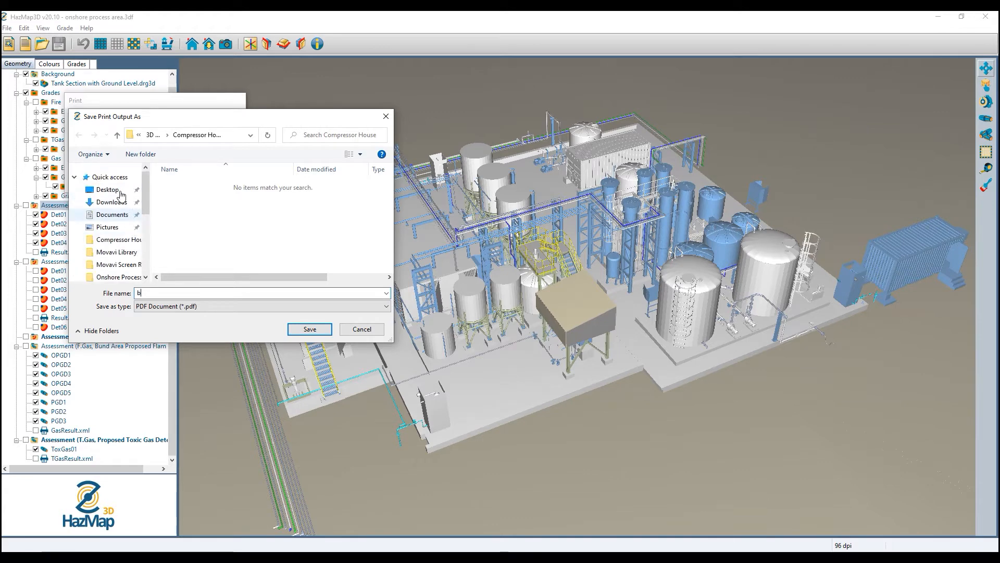
pyautogui.click(309, 328)
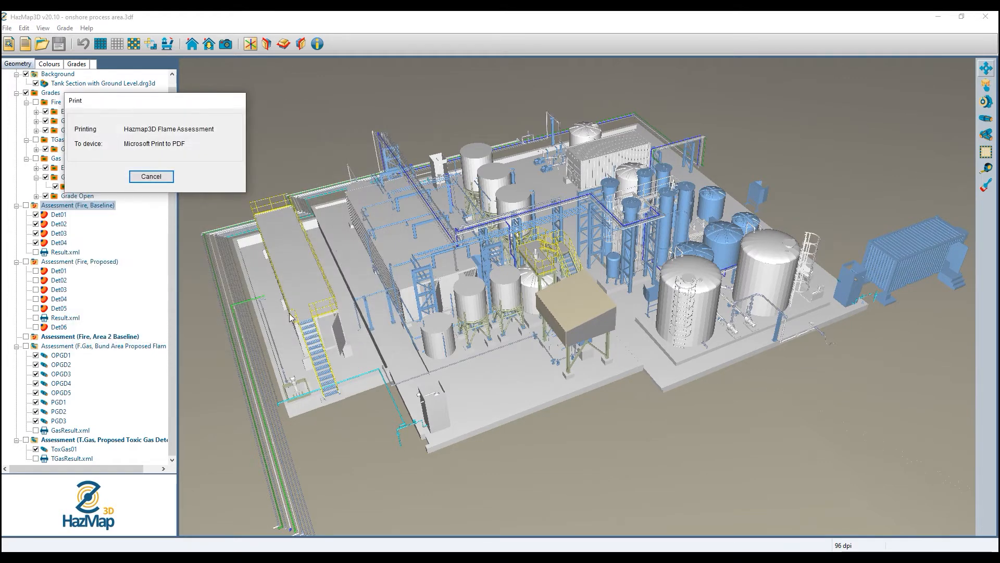
pyautogui.moveTo(199, 145)
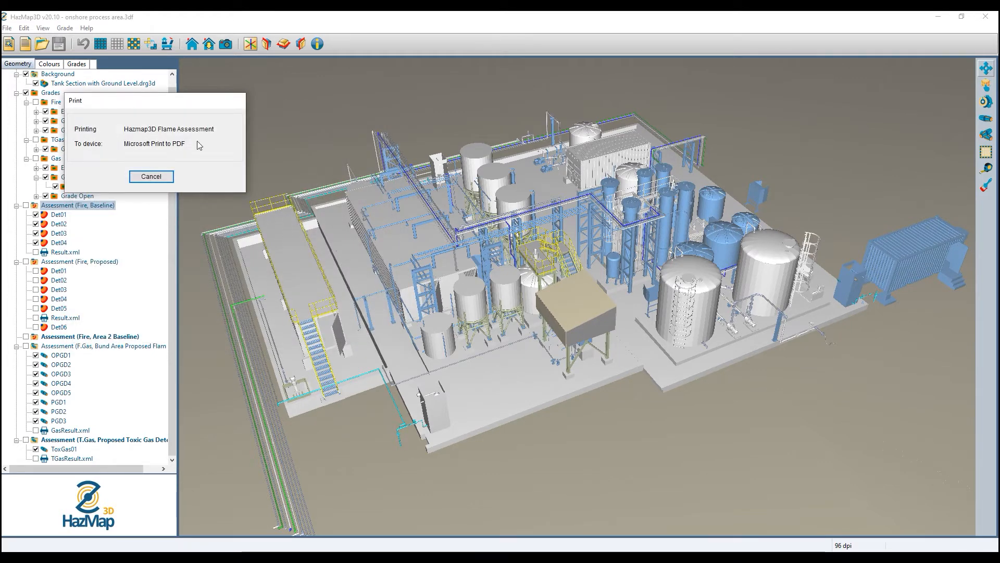
pyautogui.click(151, 177)
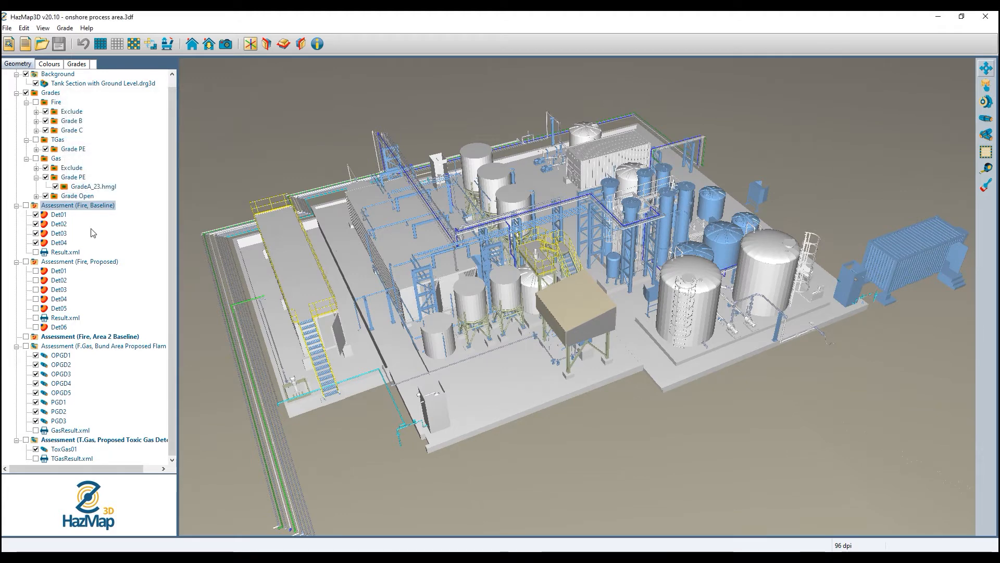
pyautogui.rightClick(63, 251)
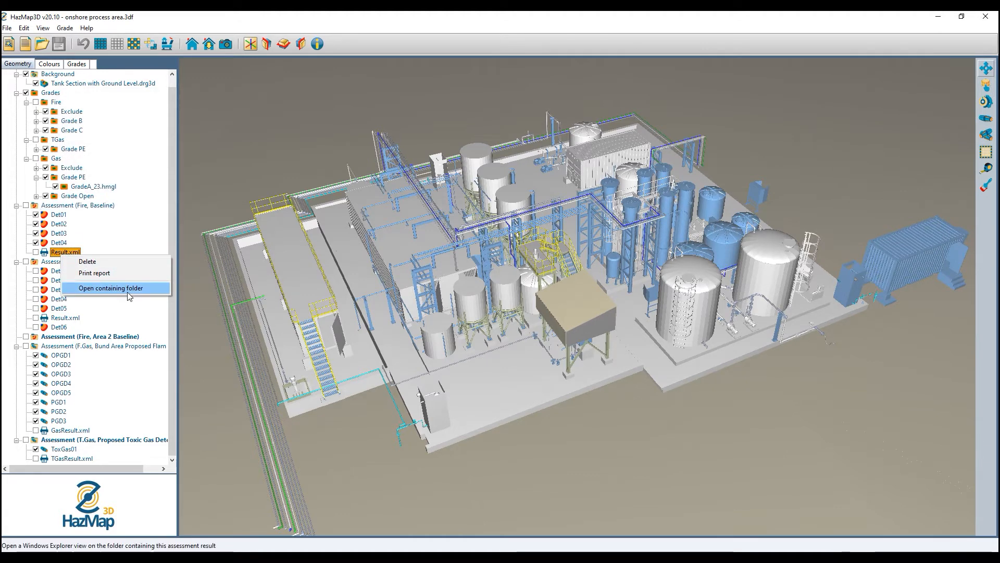
pyautogui.moveTo(86, 261)
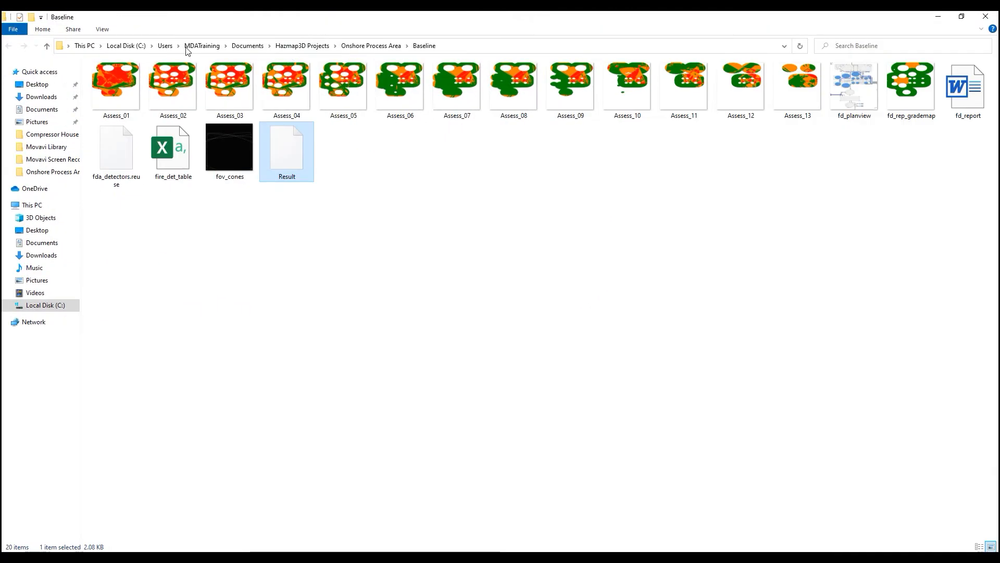
pyautogui.moveTo(169, 39)
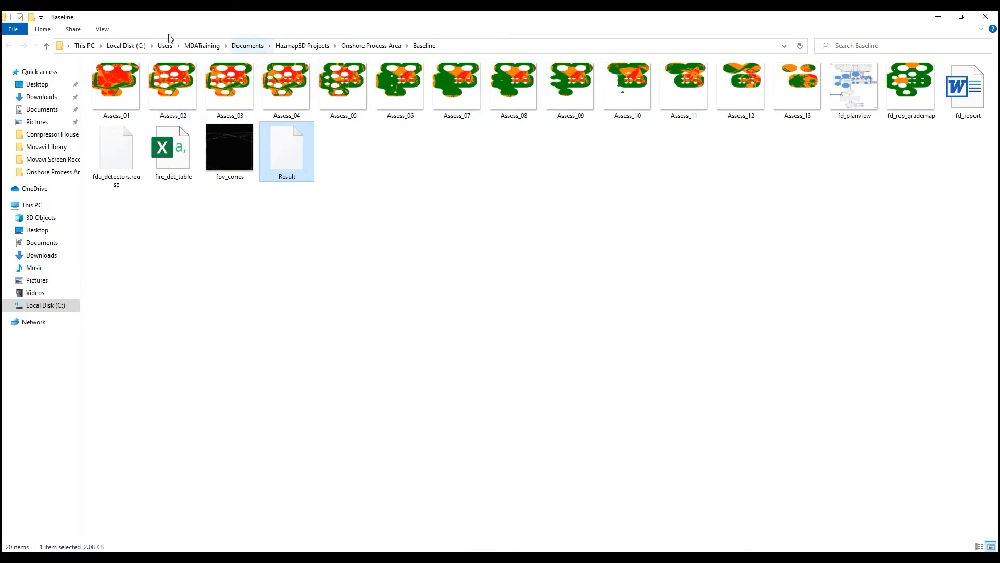
pyautogui.moveTo(161, 51)
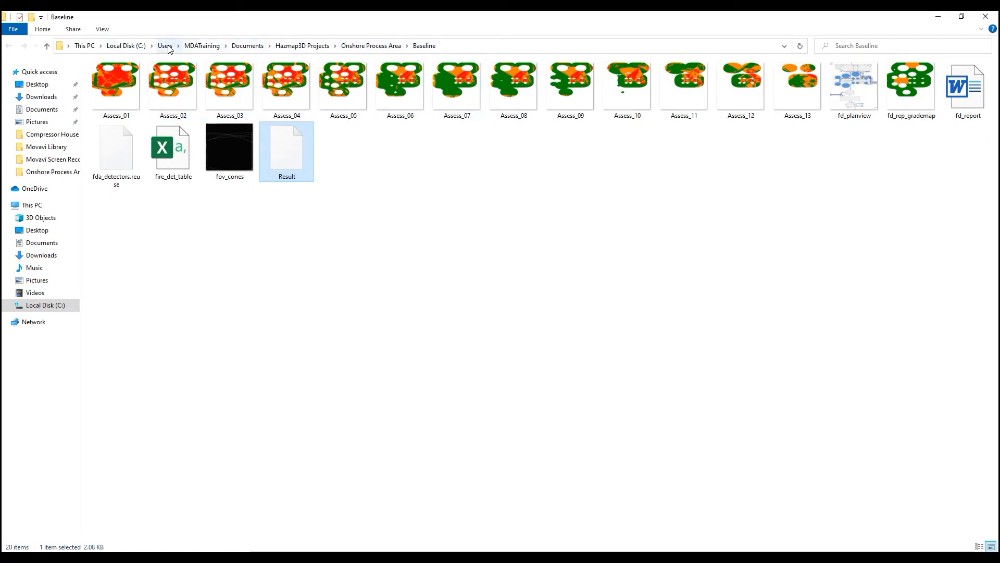
pyautogui.moveTo(727, 88)
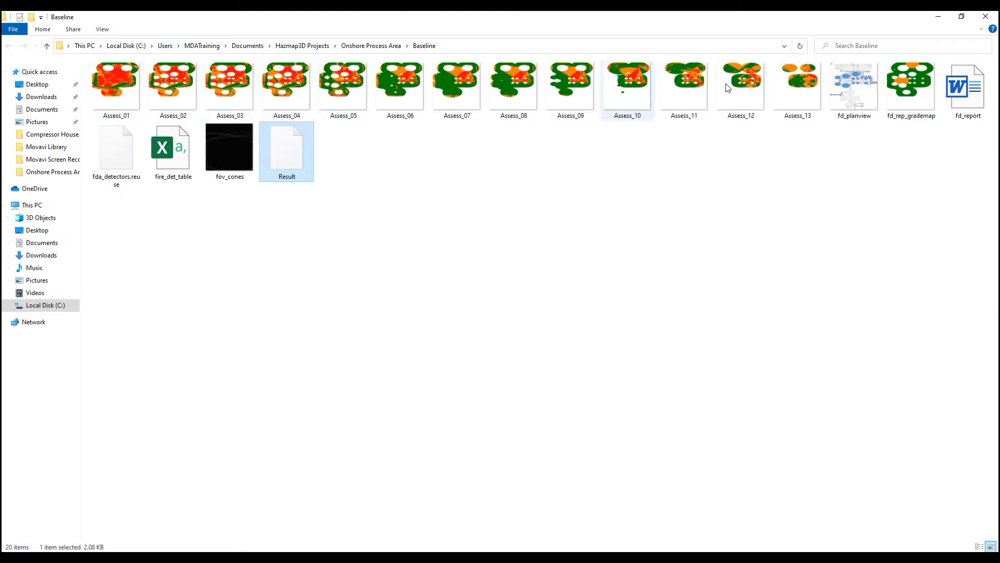
pyautogui.click(229, 88)
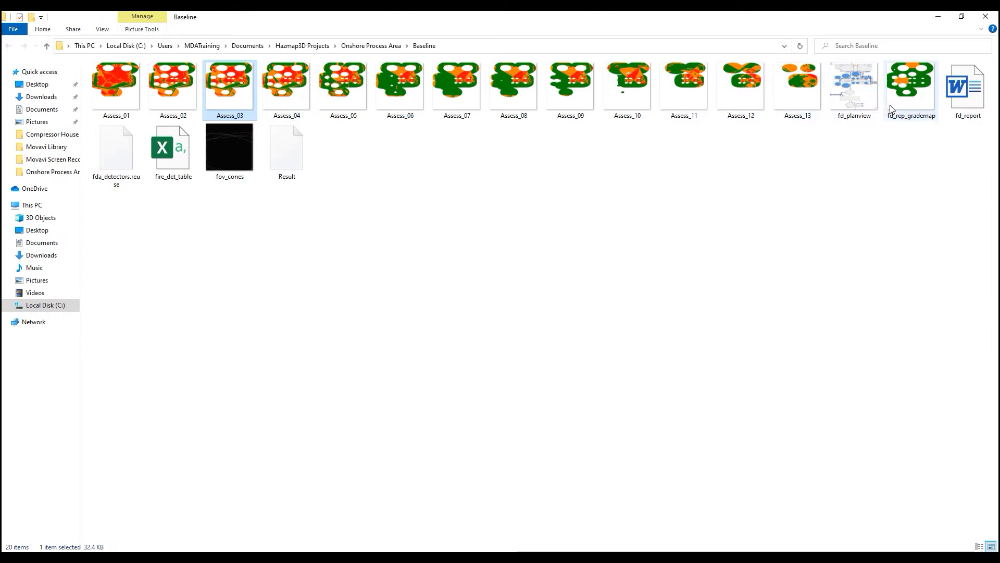
pyautogui.click(966, 86)
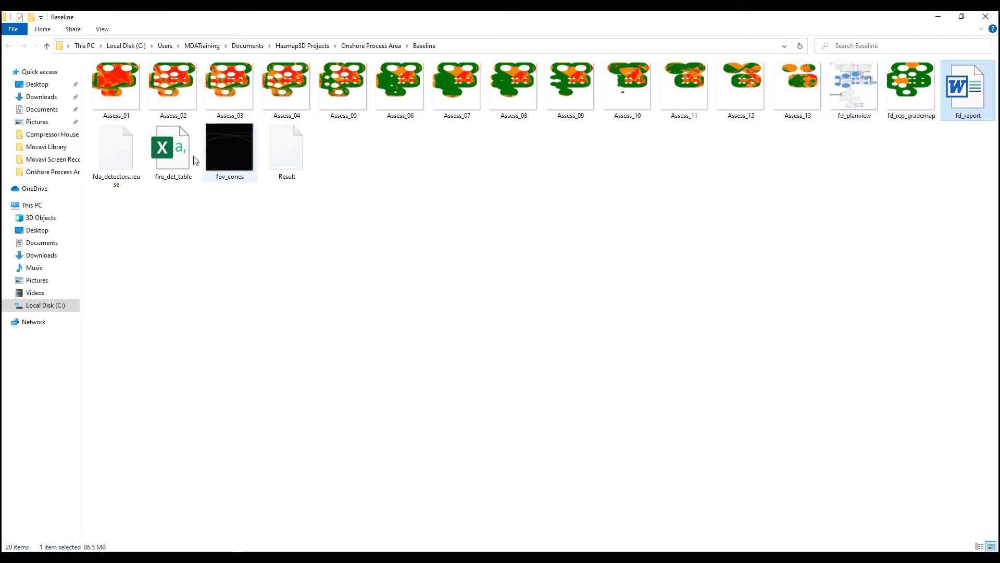
pyautogui.click(172, 147)
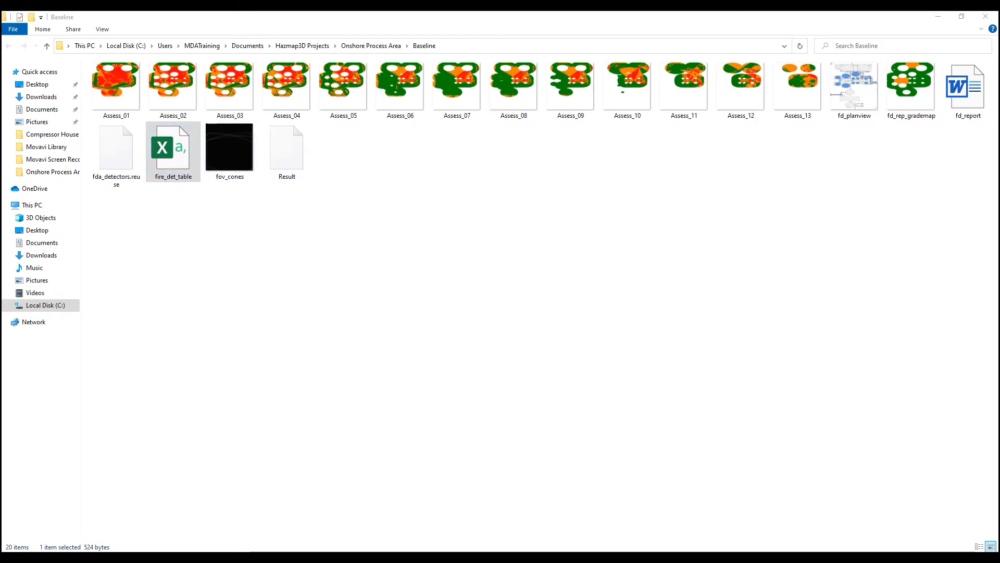
# Step: Open fire_det_table in Excel and AutoFit every column so detector types and coverage show fully
pyautogui.doubleClick(173, 145)
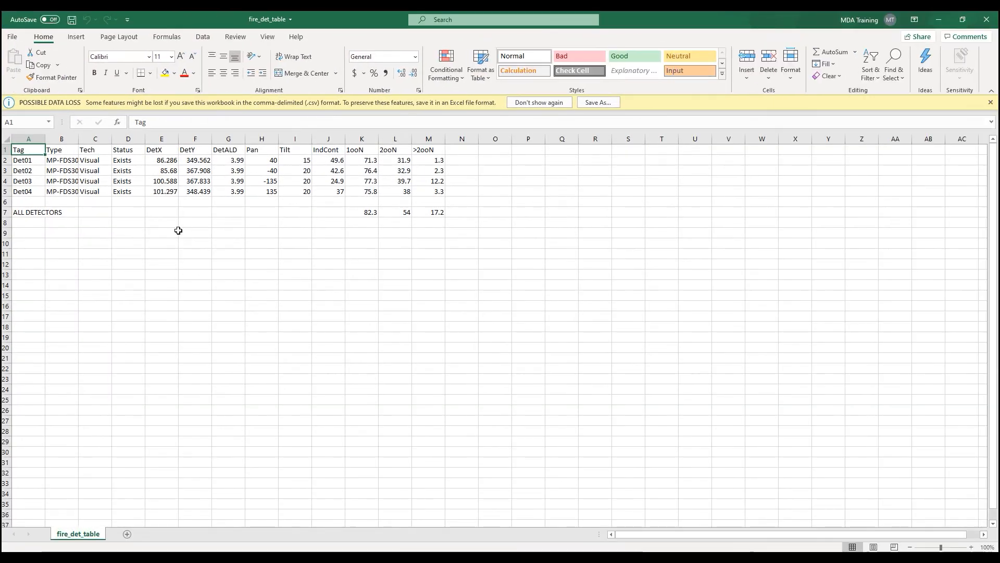
pyautogui.click(161, 222)
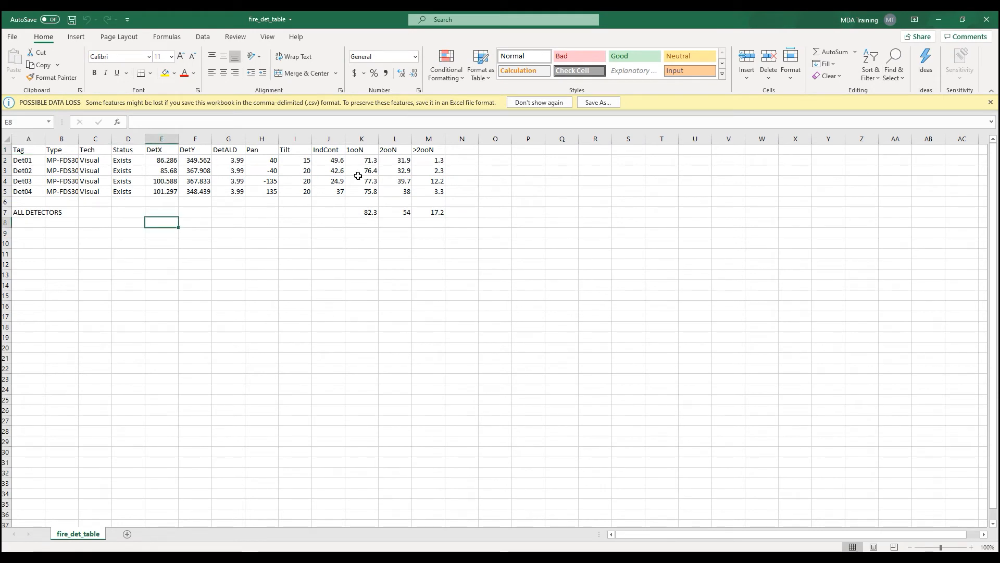
pyautogui.moveTo(76, 150)
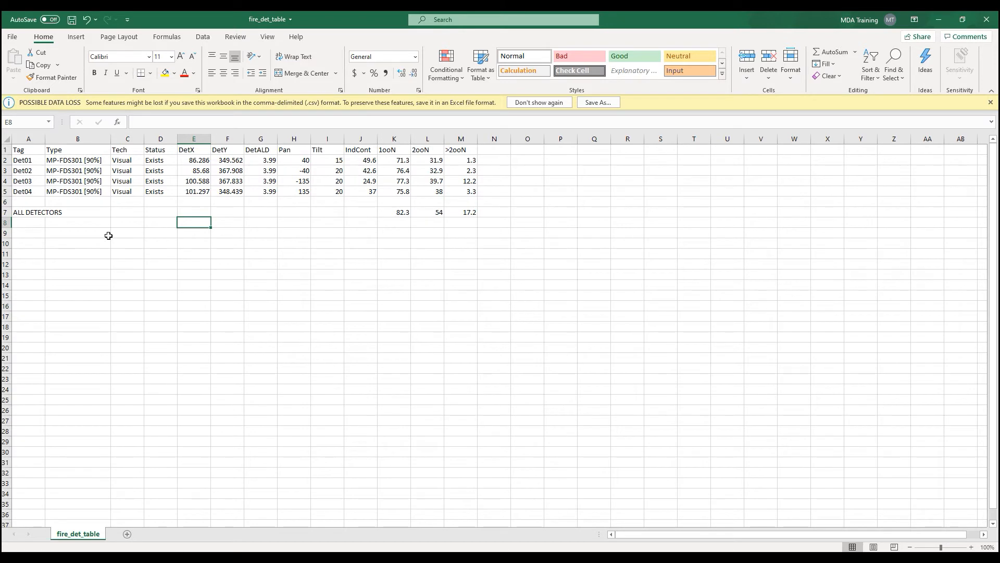
pyautogui.click(77, 233)
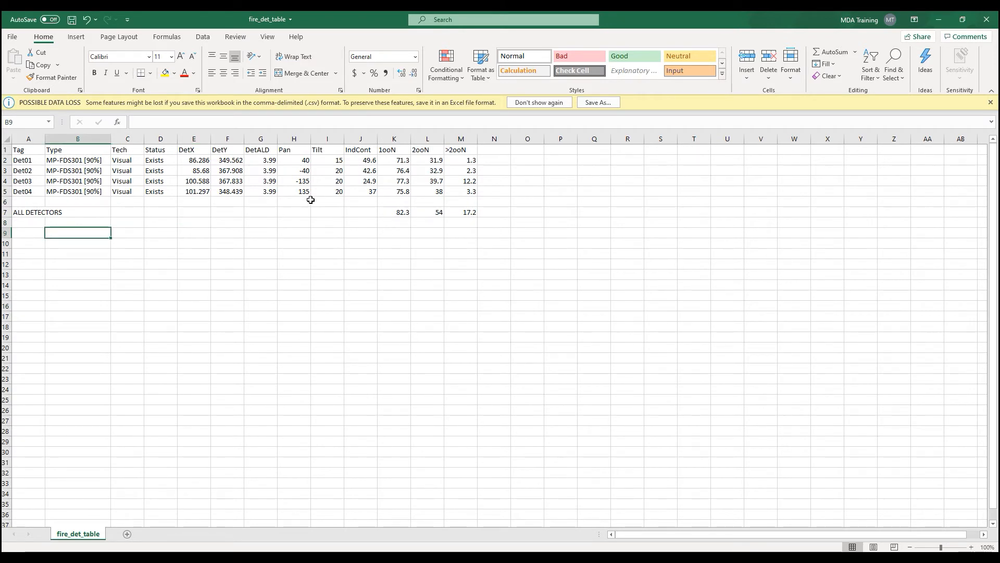